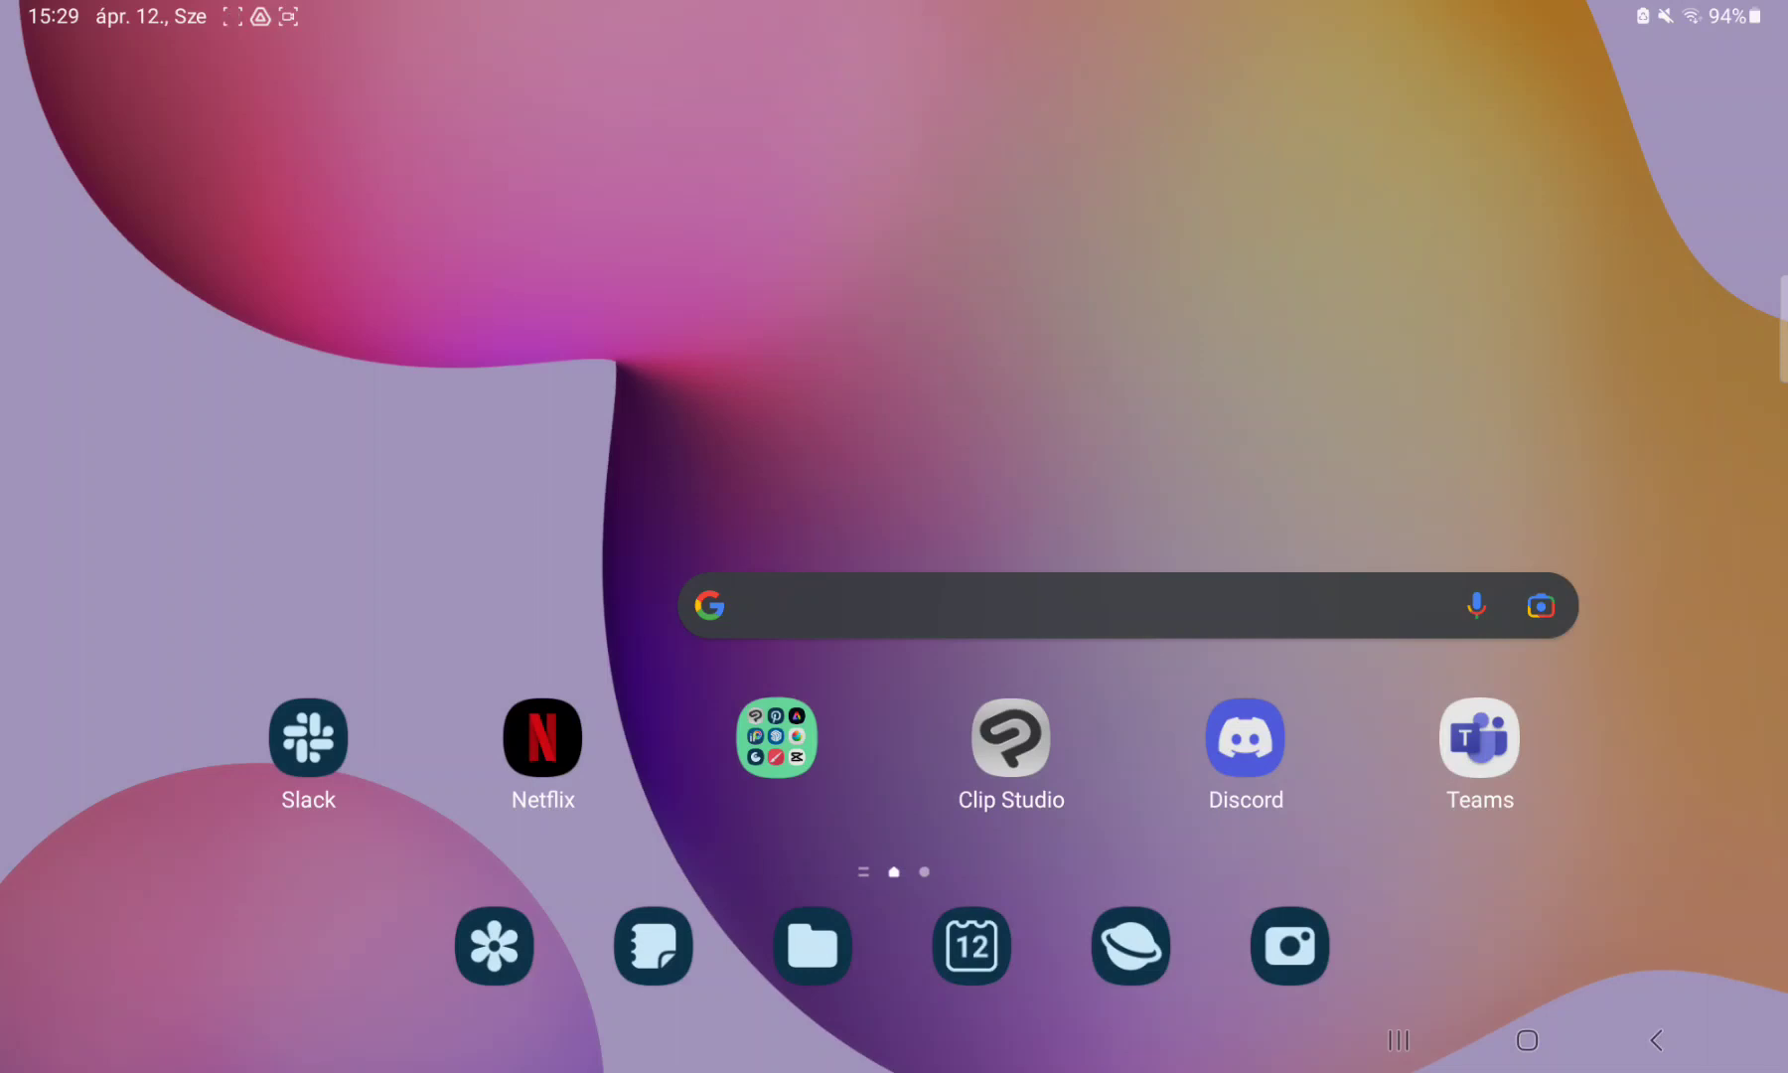
- Launch Clip Studio Paint and open its official tips and tutorials page
{"action": "left_click", "coordinate": [1008, 732]}
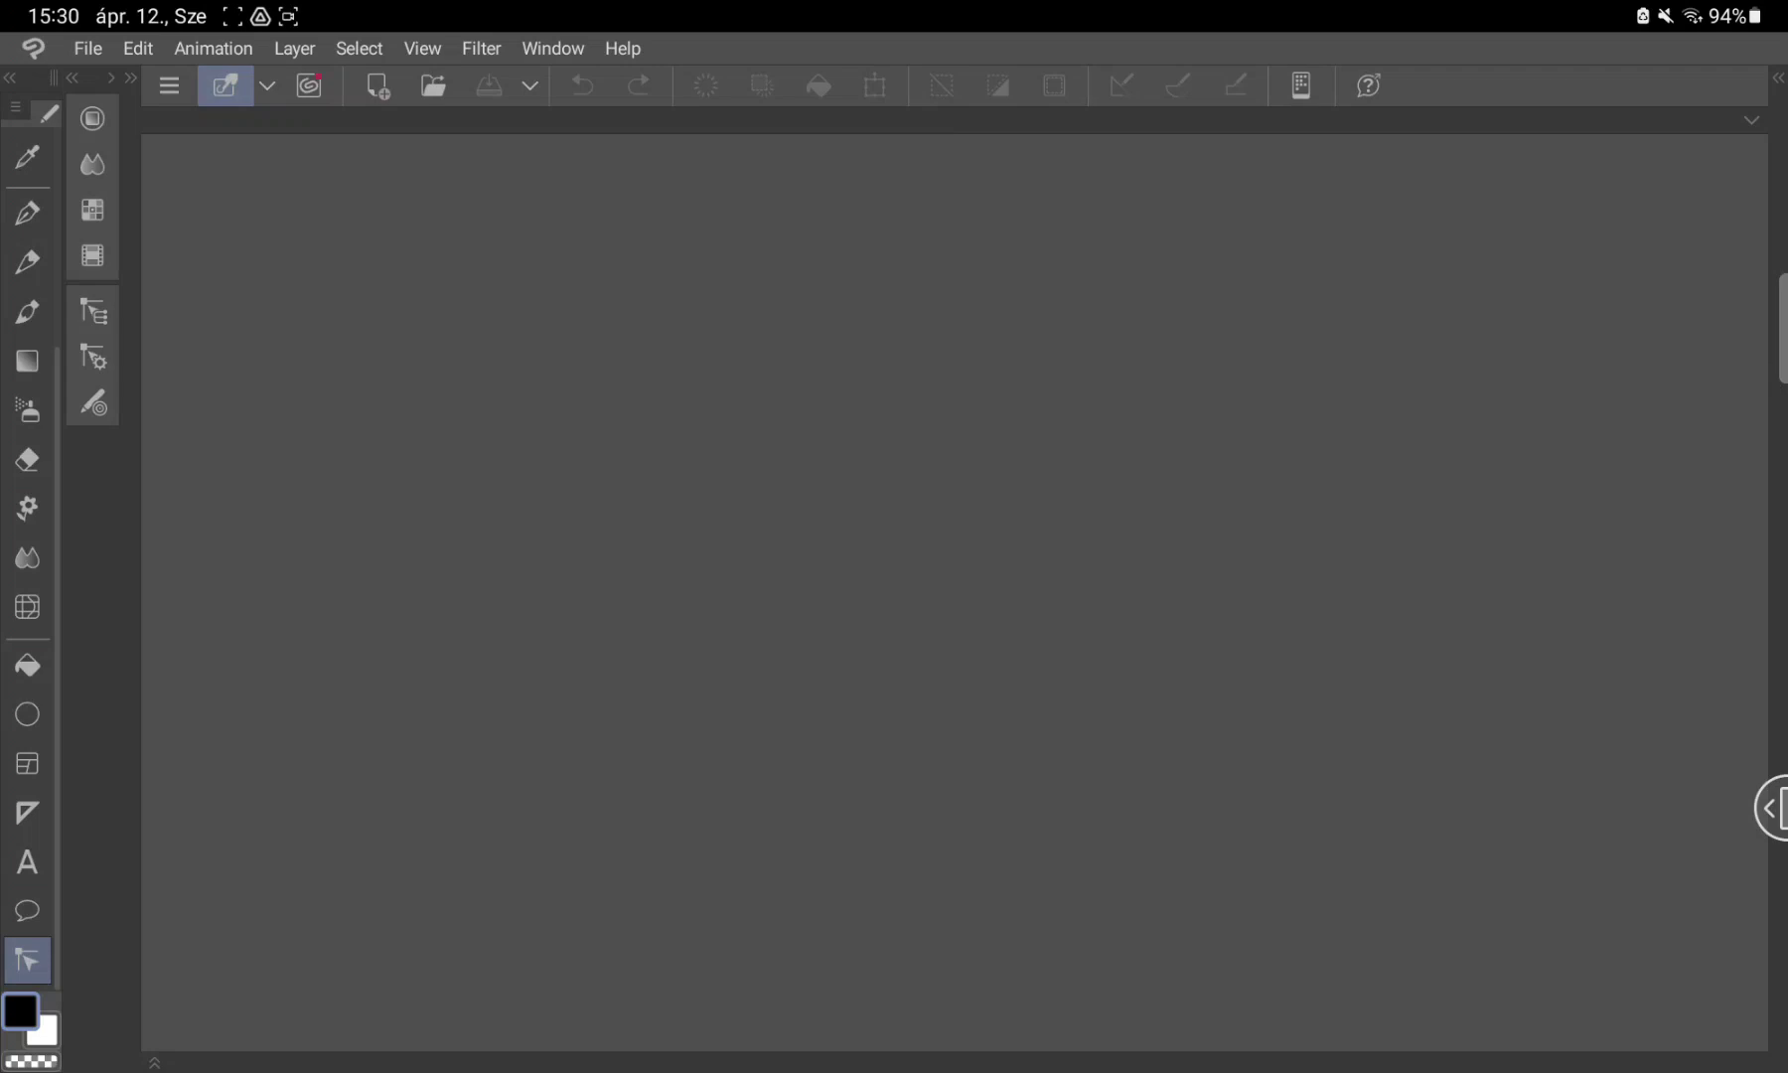
{"action": "left_click", "coordinate": [308, 85]}
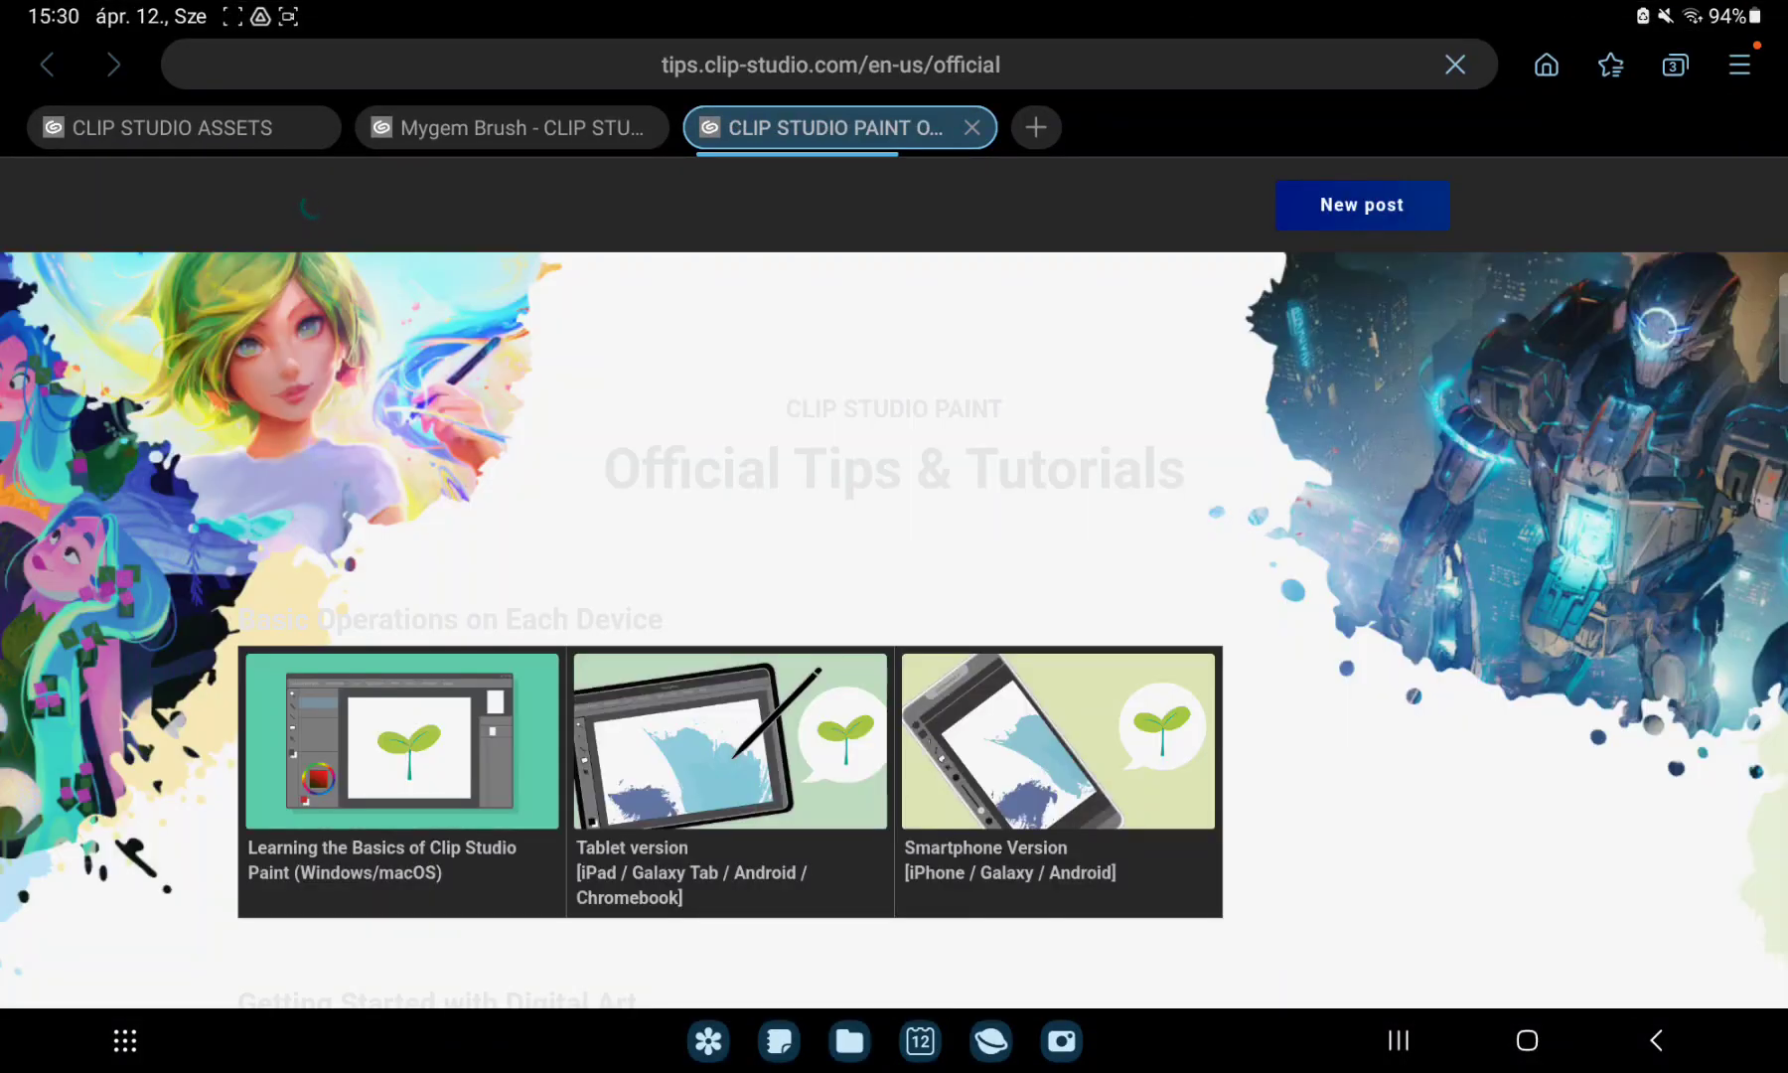
- Scroll past character art and animation tutorials to the traditional-style art tutorials
{"action": "scroll", "scroll_direction": "down", "scroll_amount": 3}
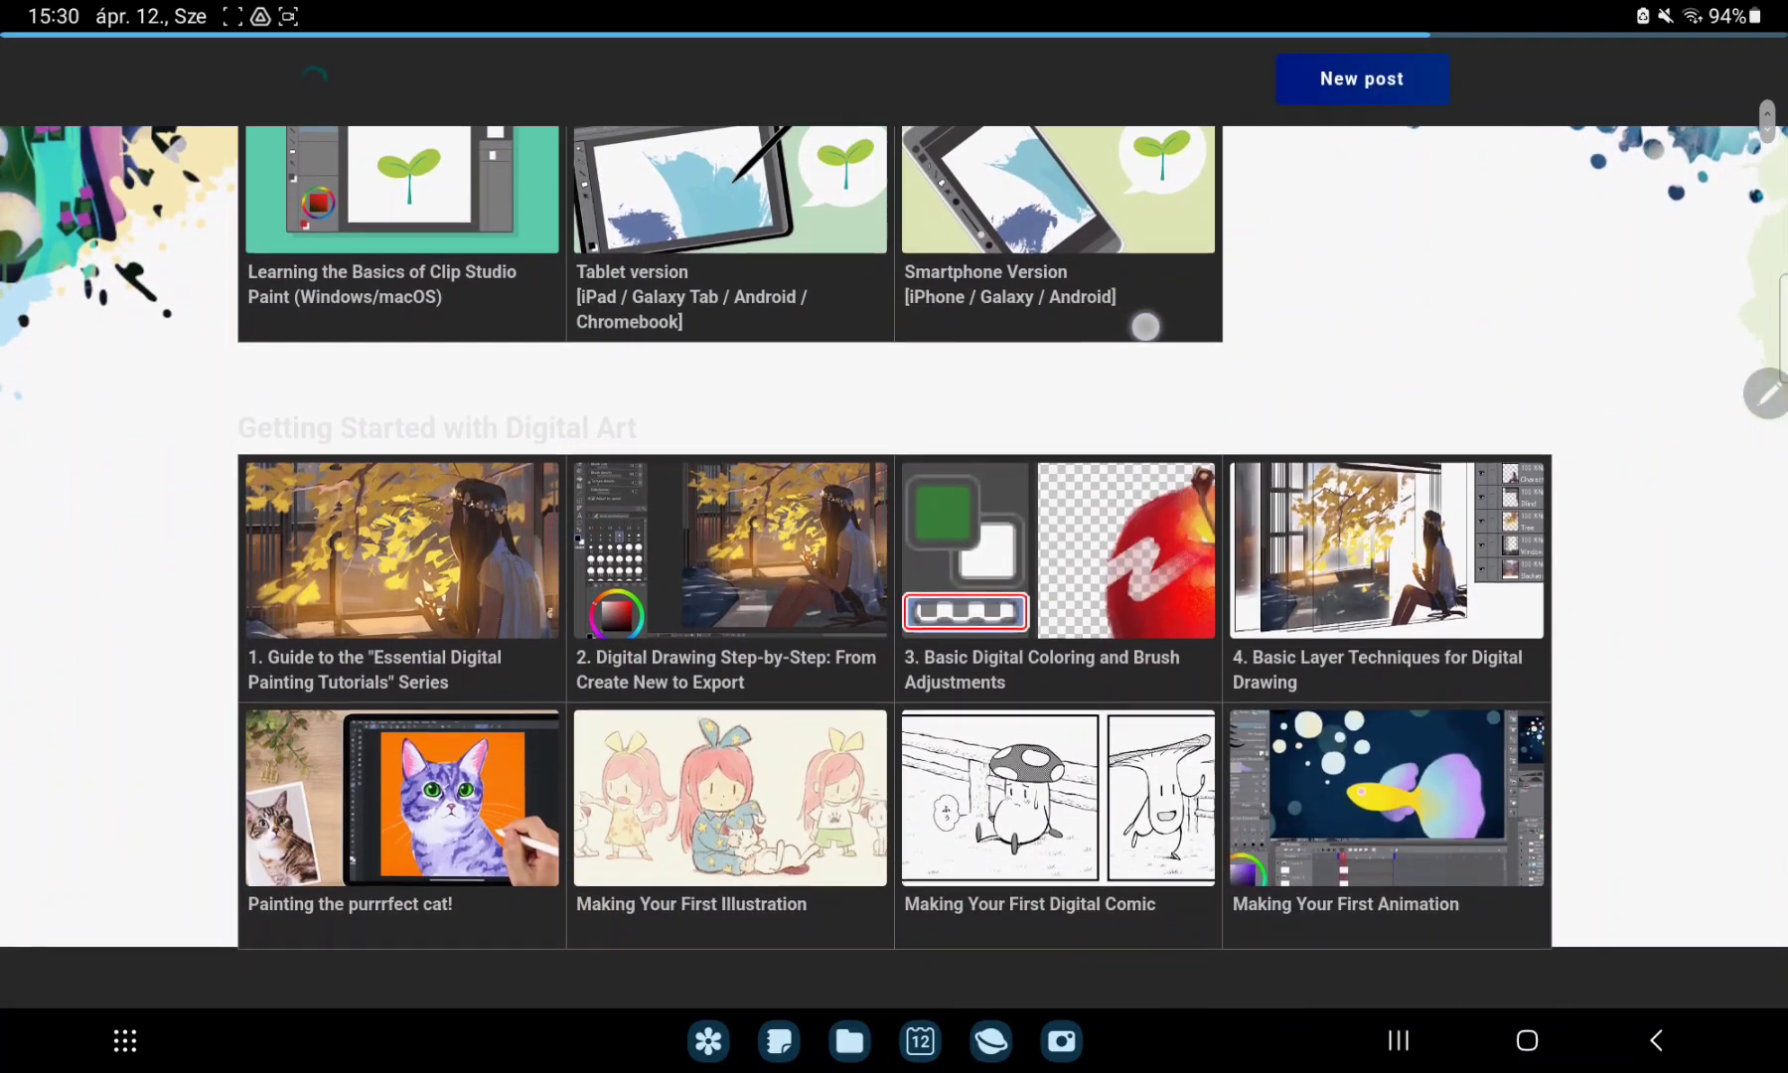
{"action": "scroll", "scroll_direction": "down", "scroll_amount": 3}
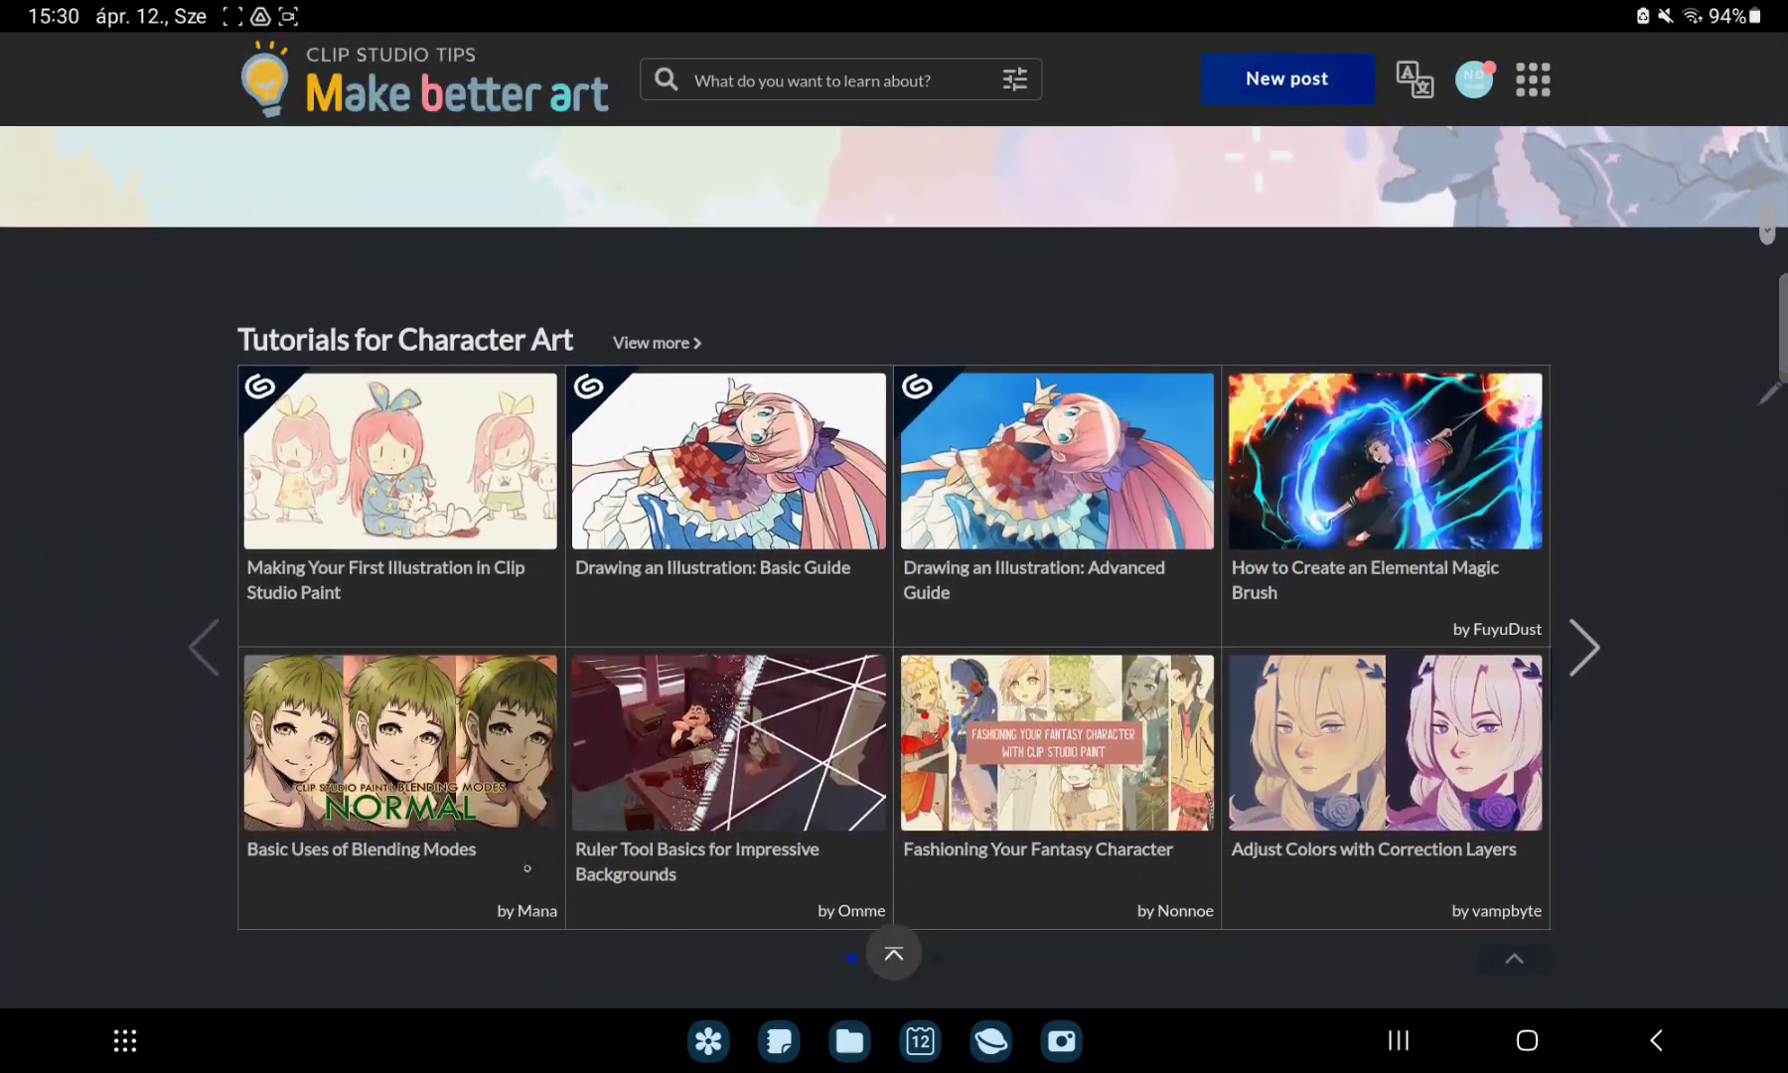
{"action": "scroll", "scroll_direction": "down", "scroll_amount": 3}
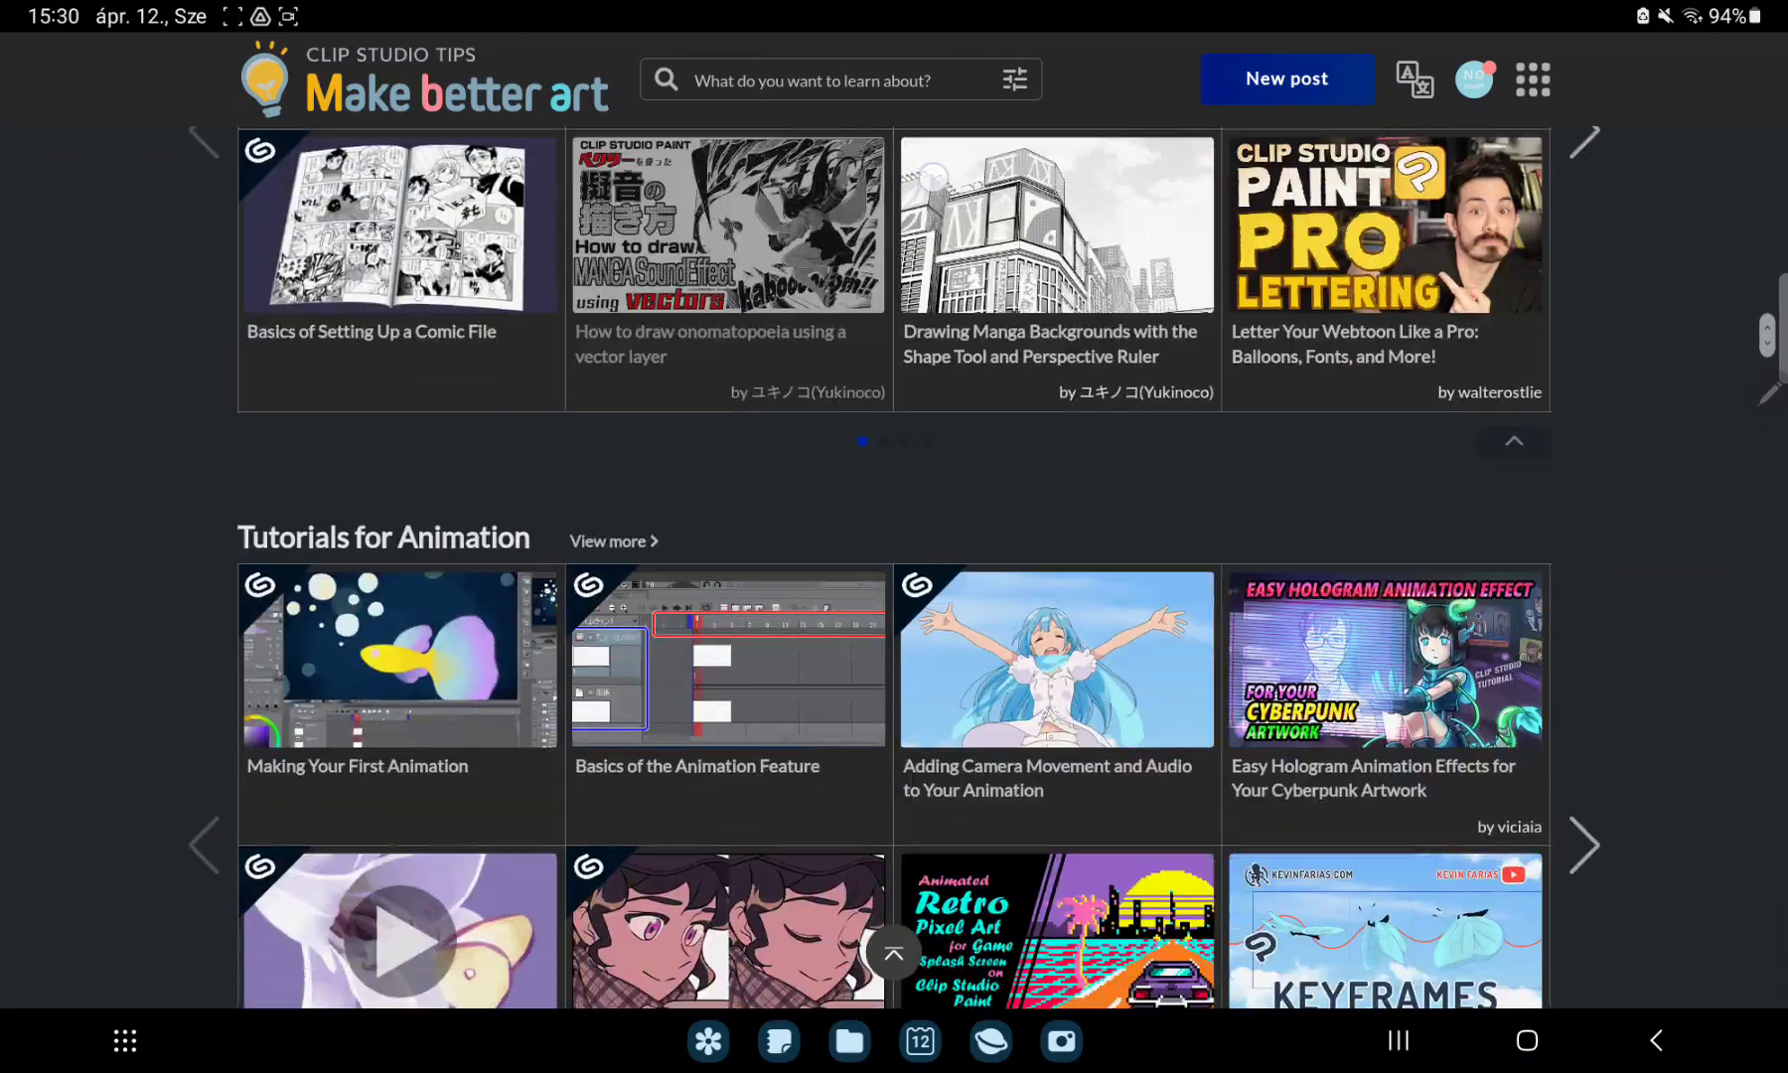
{"action": "scroll", "scroll_direction": "down", "scroll_amount": 3}
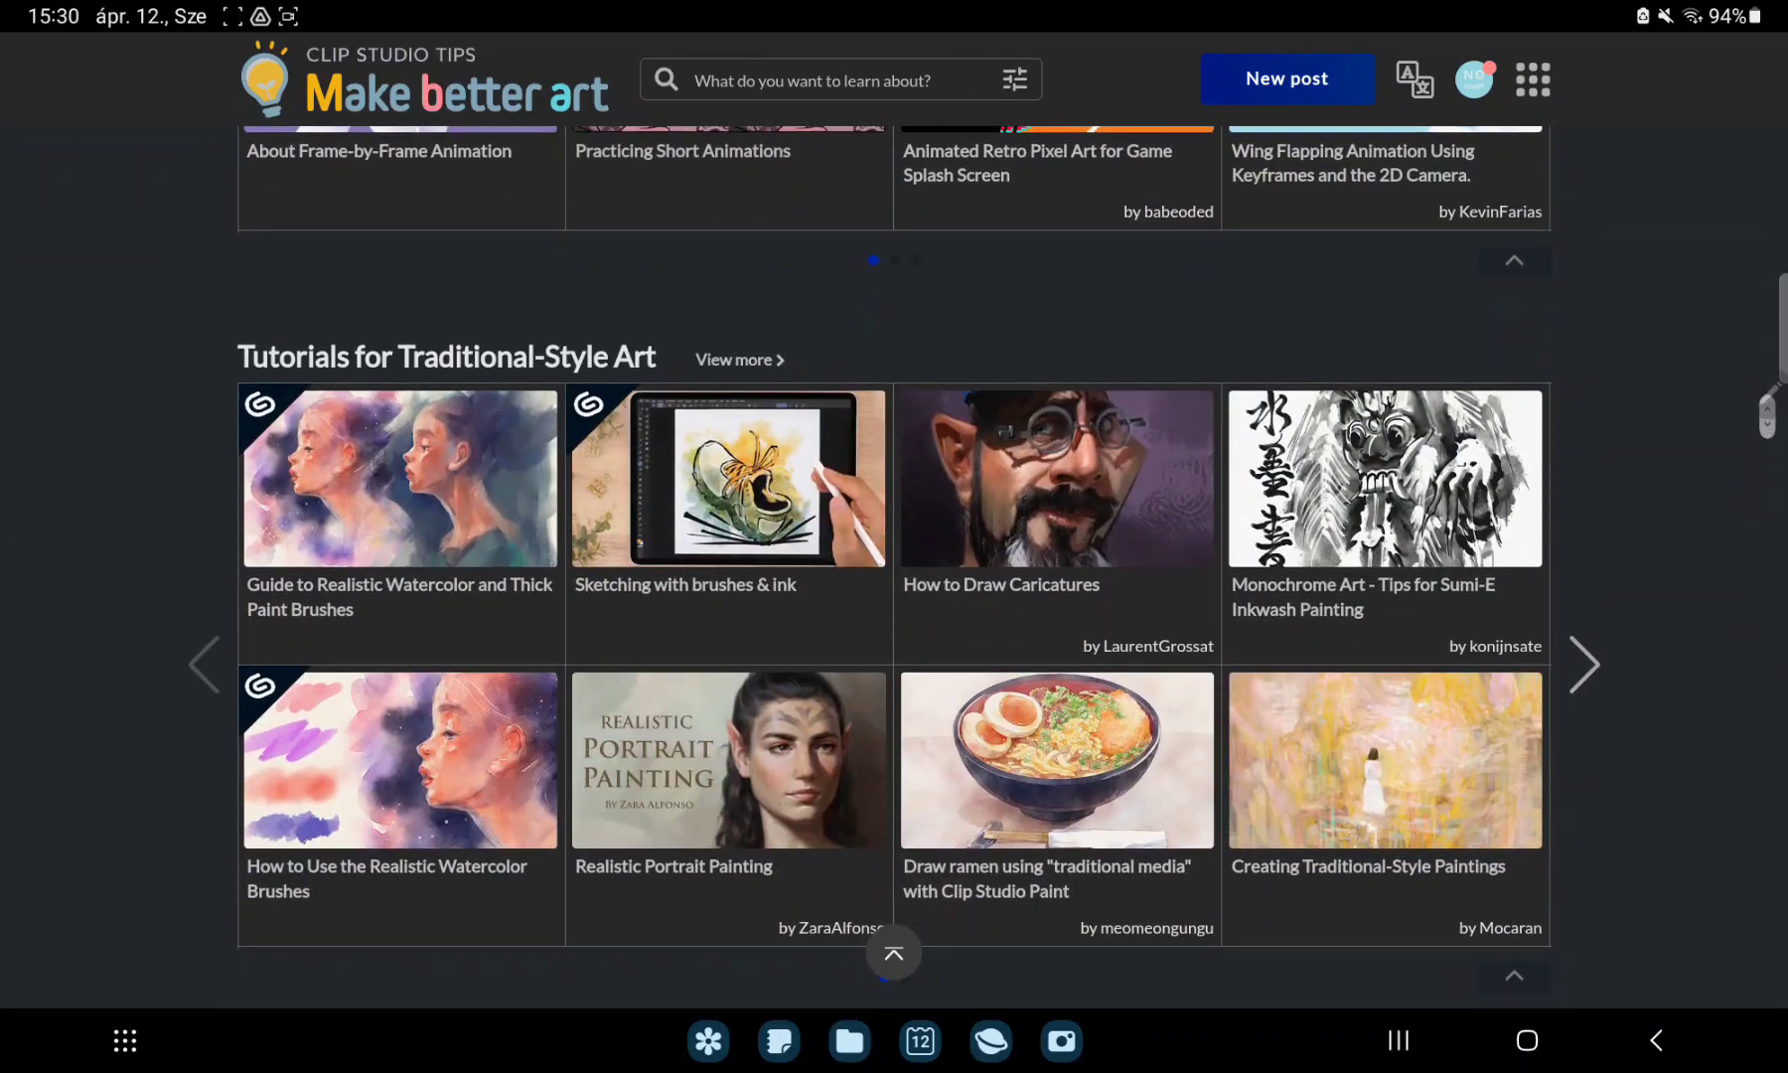